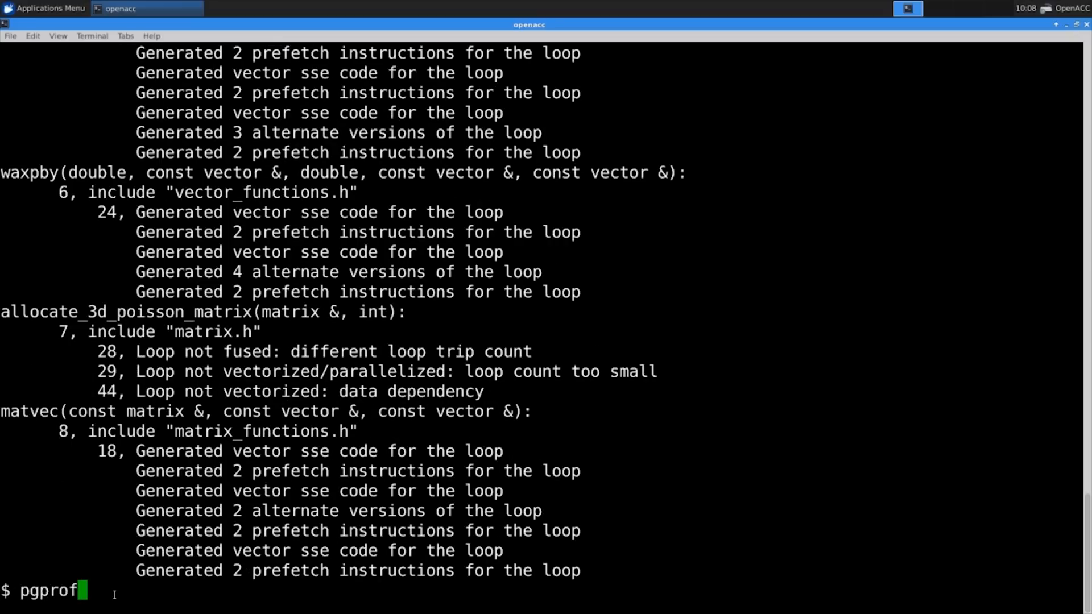
Run pgprof from the shell prompt to open an empty profiler window
{"action": "key", "text": "Return"}
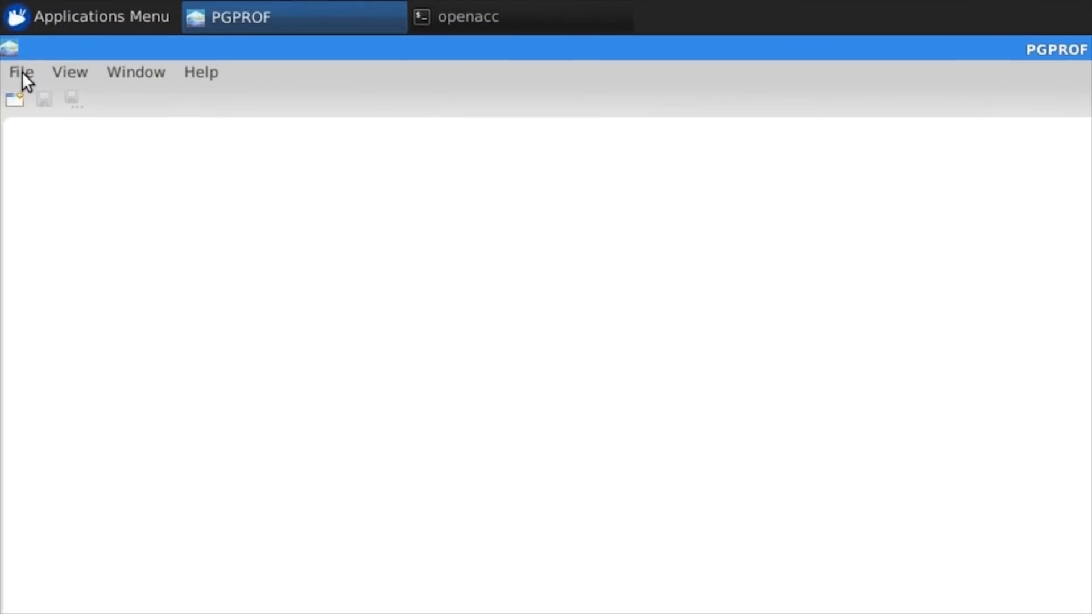
Start a new session via File > New Session and select /home/openacc/cg/a.out as the executable
{"action": "left_click", "coordinate": [21, 72]}
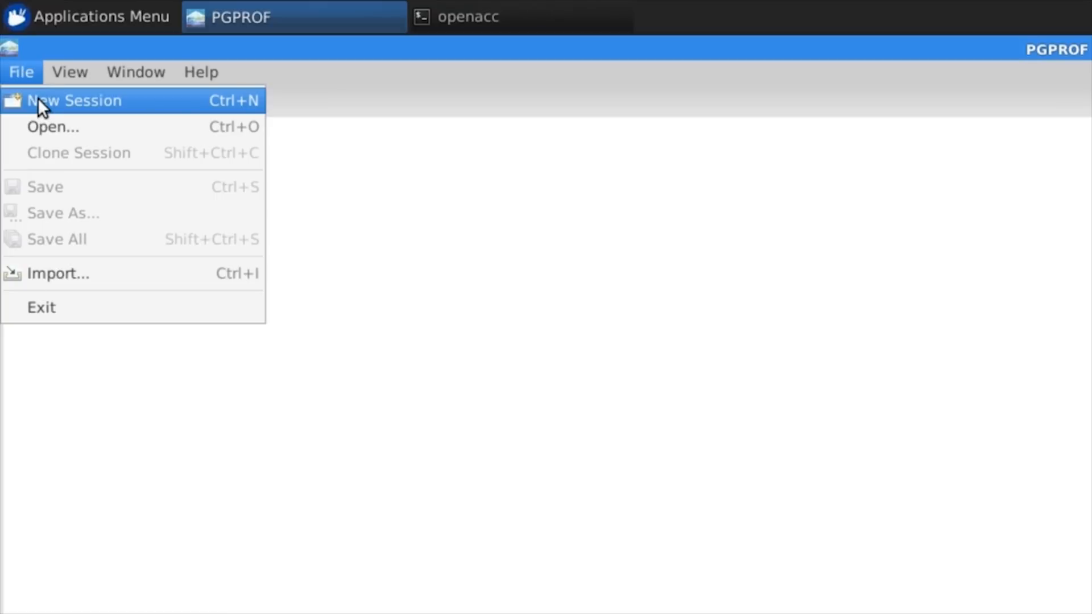
{"action": "left_click", "coordinate": [75, 100]}
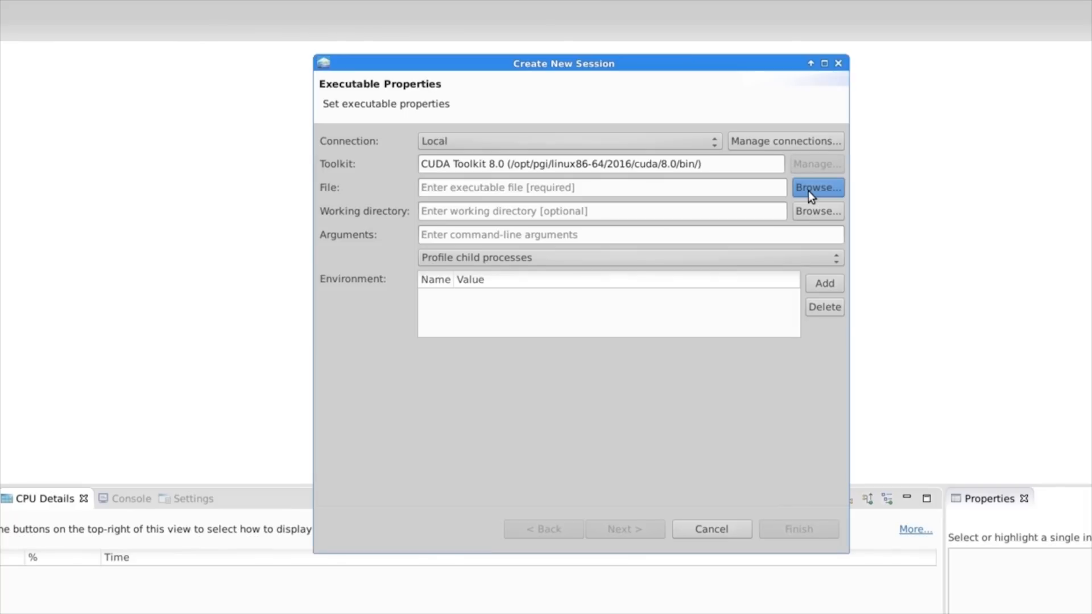
{"action": "left_click", "coordinate": [818, 188]}
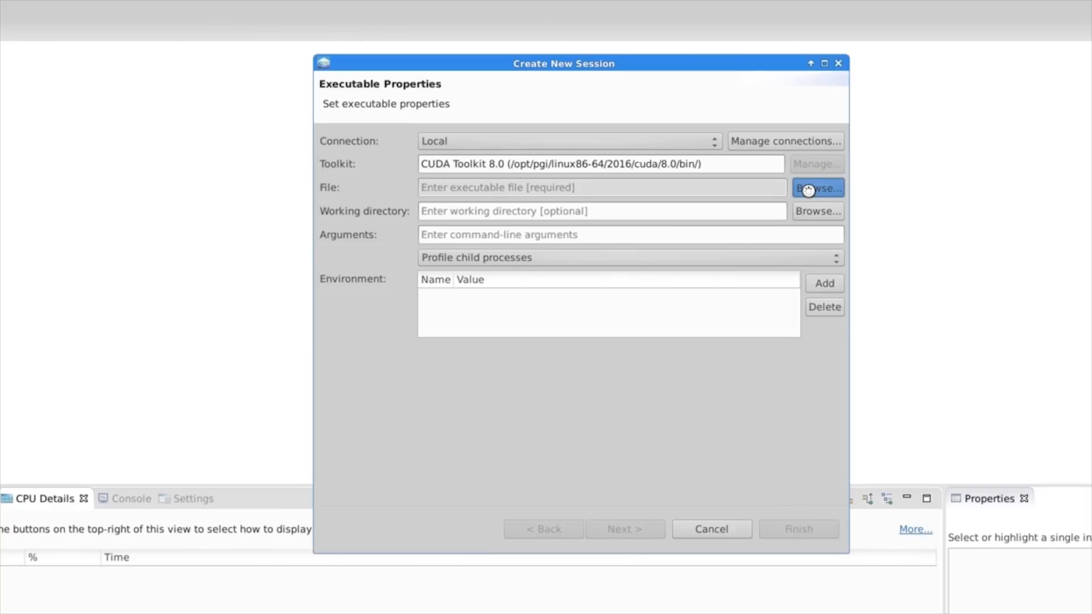
{"action": "left_click", "coordinate": [818, 187]}
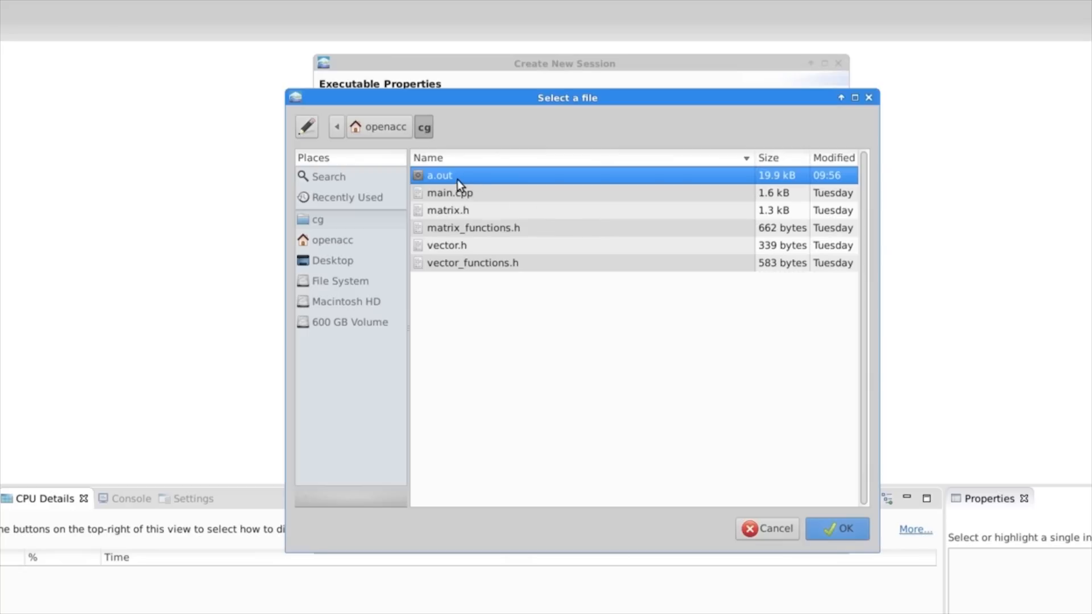
{"action": "left_click", "coordinate": [838, 528]}
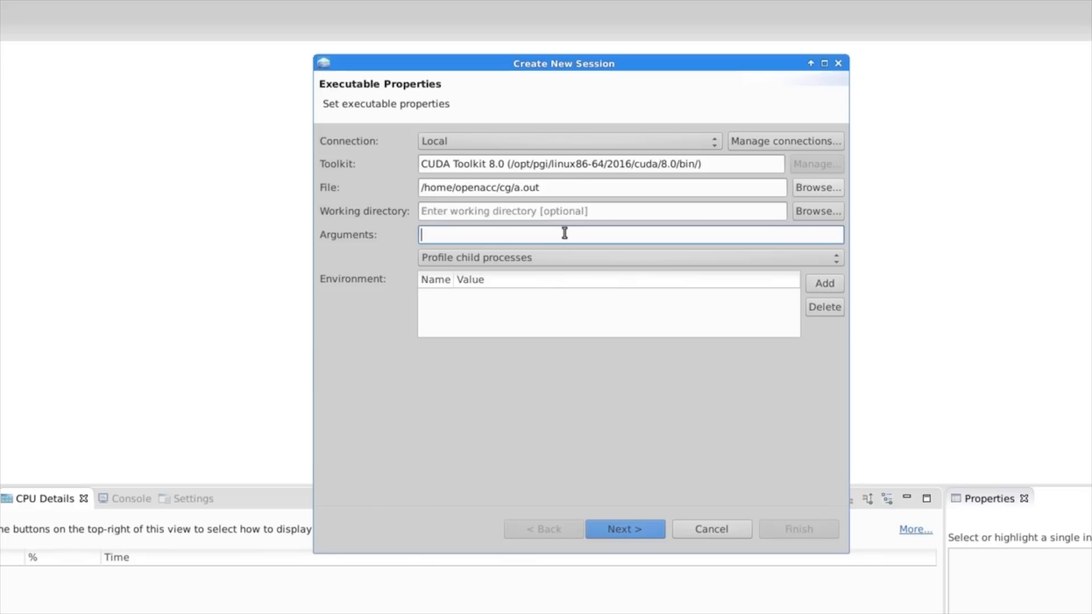
{"action": "mouse_move", "coordinate": [601, 523]}
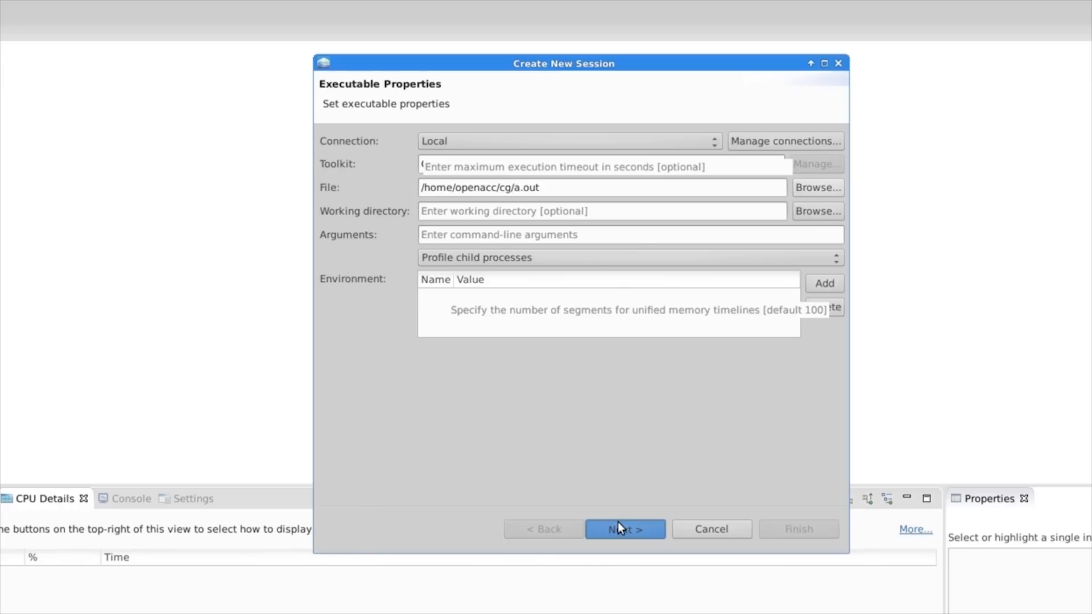
Advance to Profiling Options, keep defaults, and finish creating NewSession1
{"action": "left_click", "coordinate": [625, 529]}
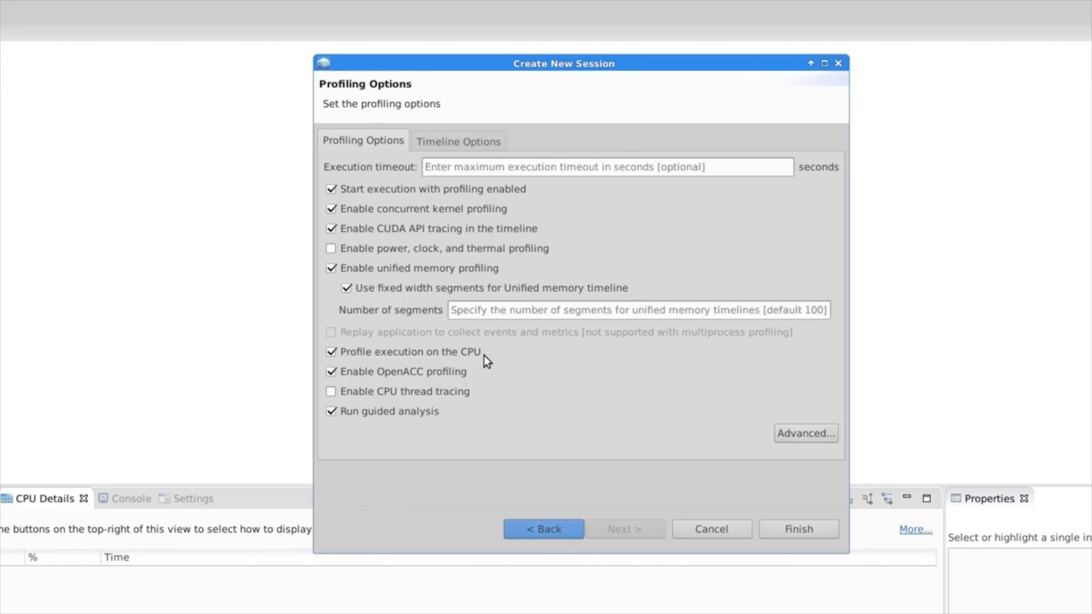
{"action": "left_click", "coordinate": [797, 528]}
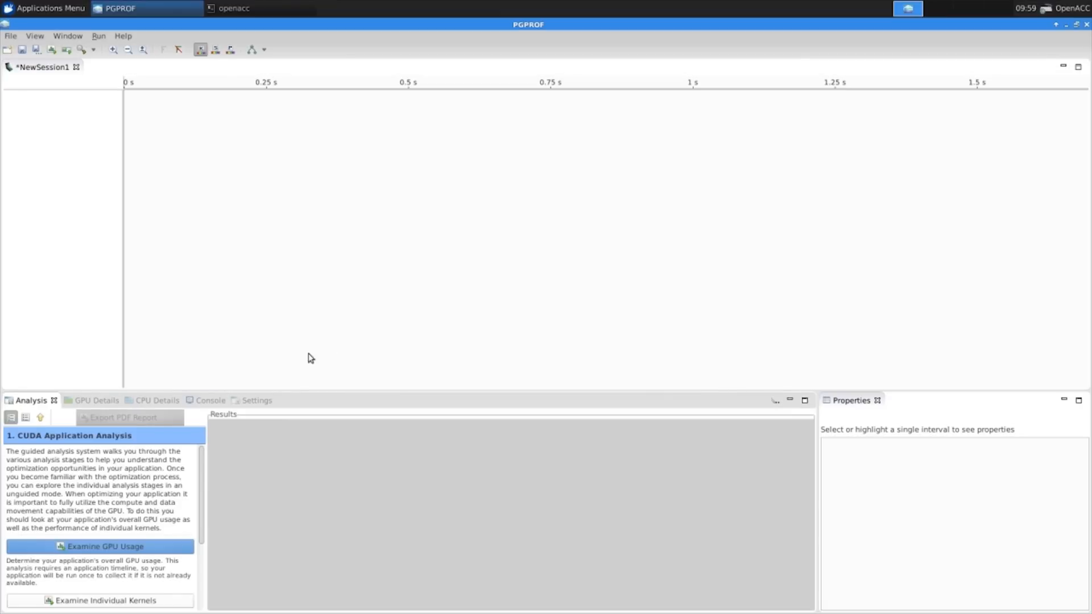
{"action": "mouse_move", "coordinate": [154, 388]}
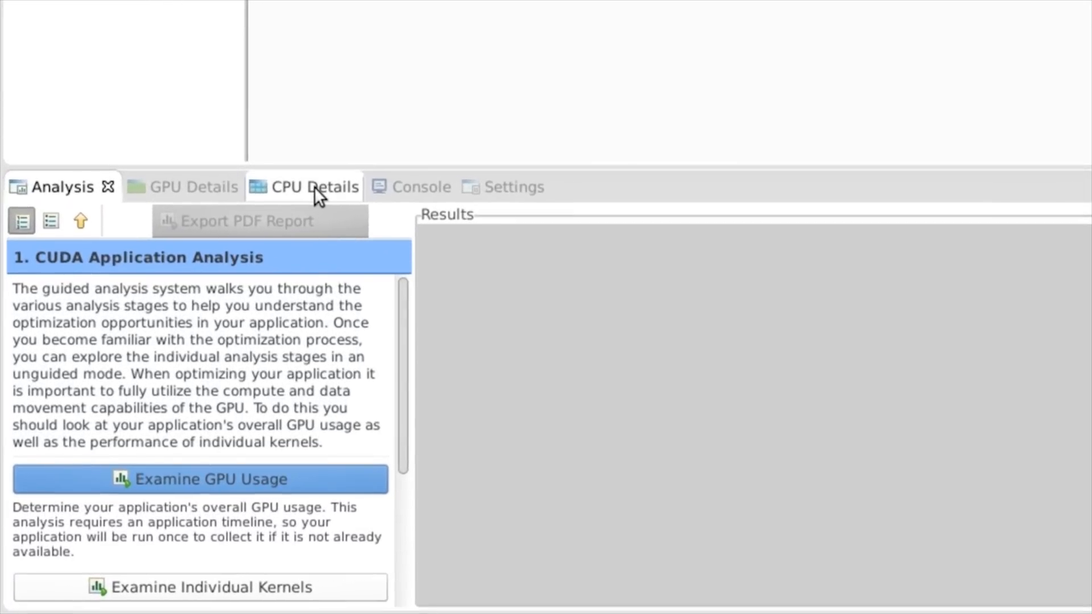
Show the CPU Details view via View > Show CPU Details View, listing matvec at 16.27 s
{"action": "left_click", "coordinate": [315, 187]}
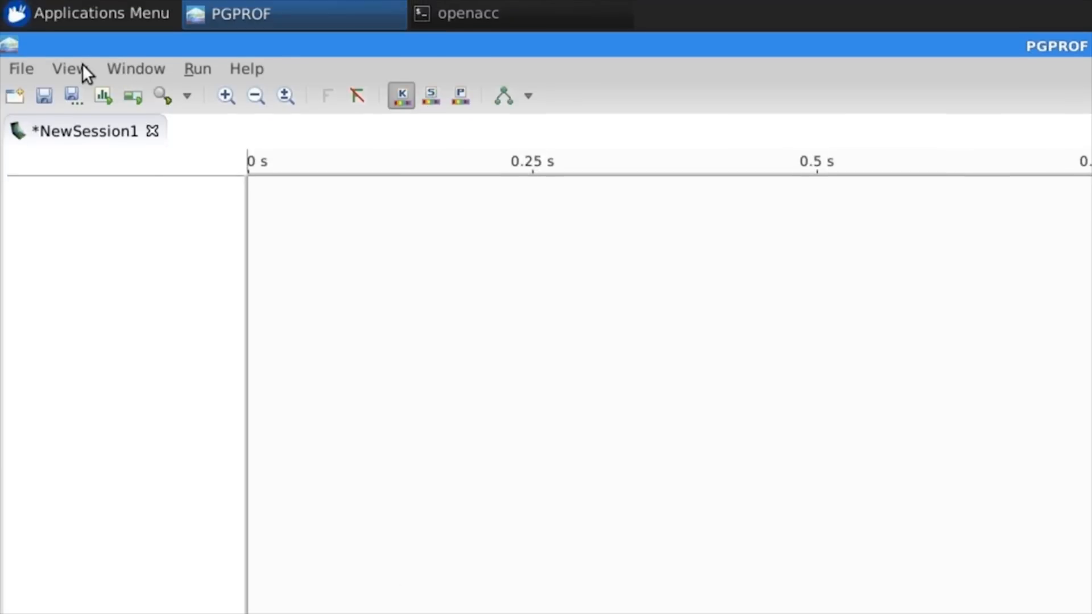
{"action": "left_click", "coordinate": [68, 68]}
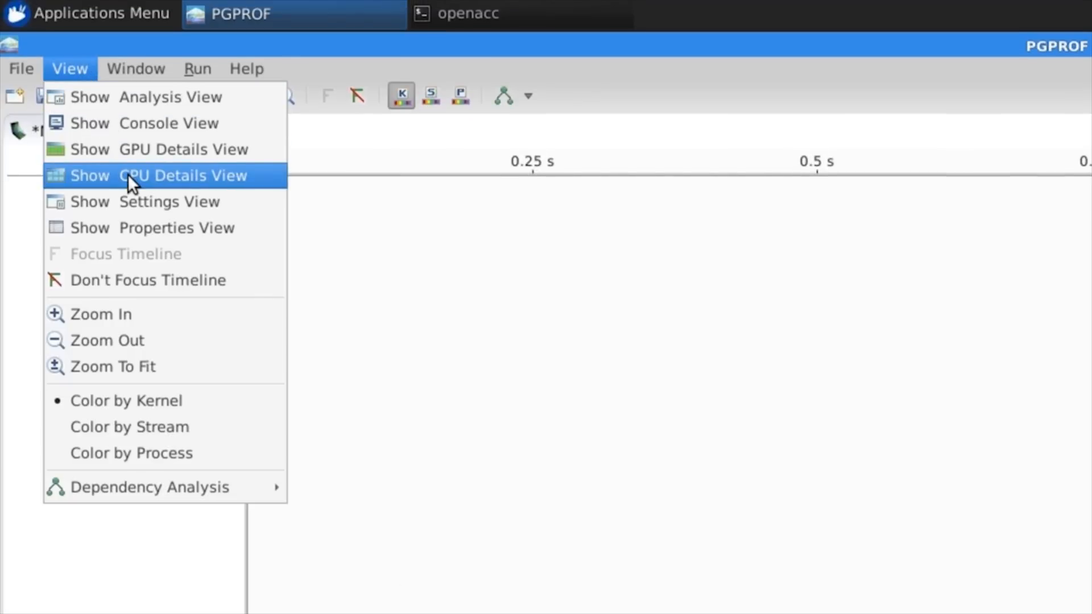
{"action": "left_click", "coordinate": [183, 176]}
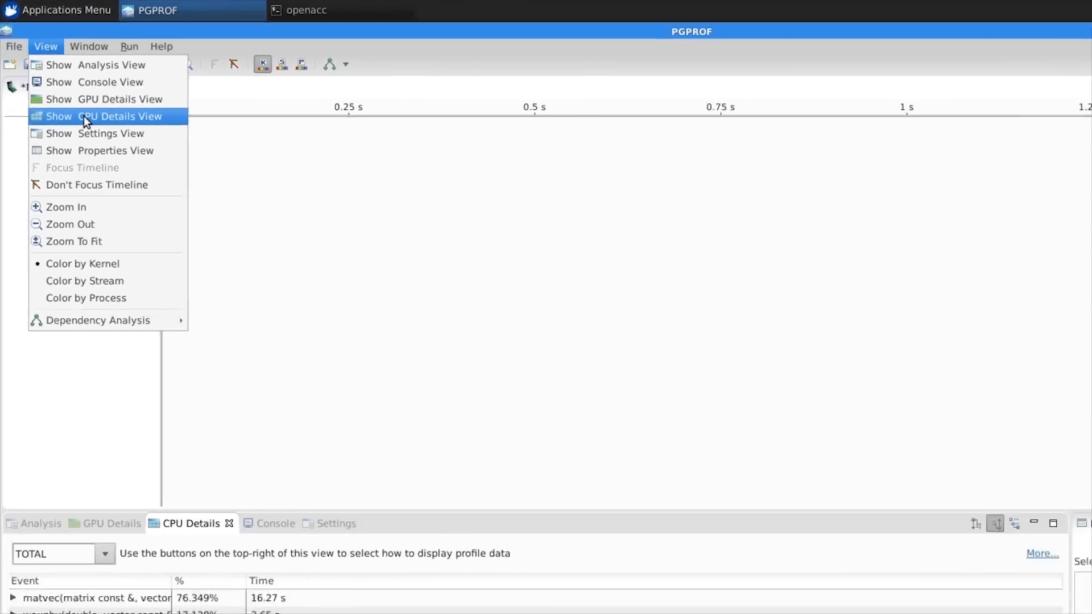
Select the matvec row (76.349% of CPU time) to view its source
{"action": "left_click", "coordinate": [120, 116]}
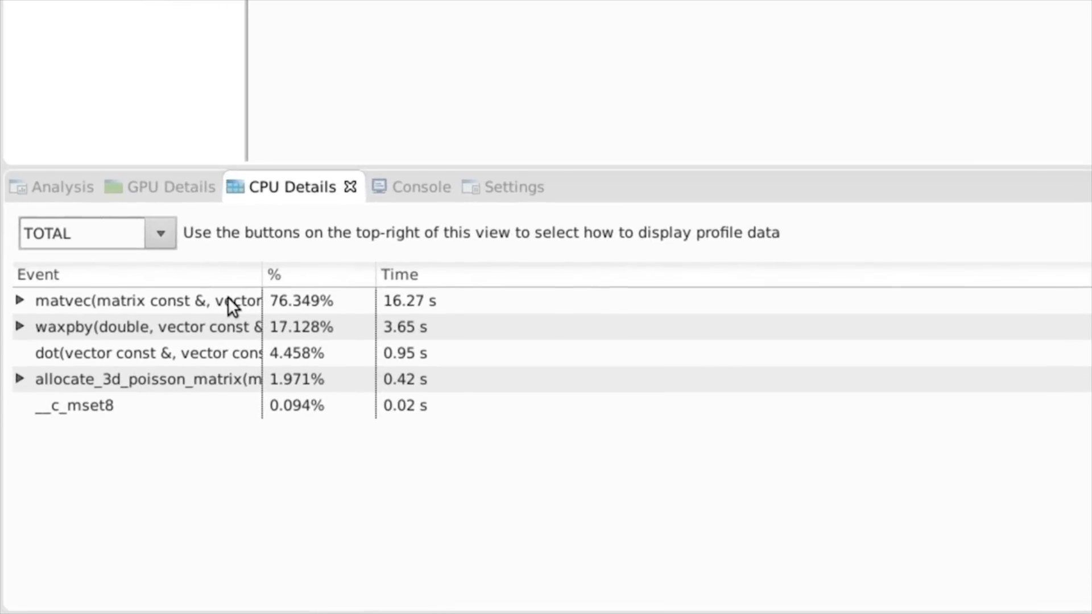
{"action": "mouse_move", "coordinate": [237, 310]}
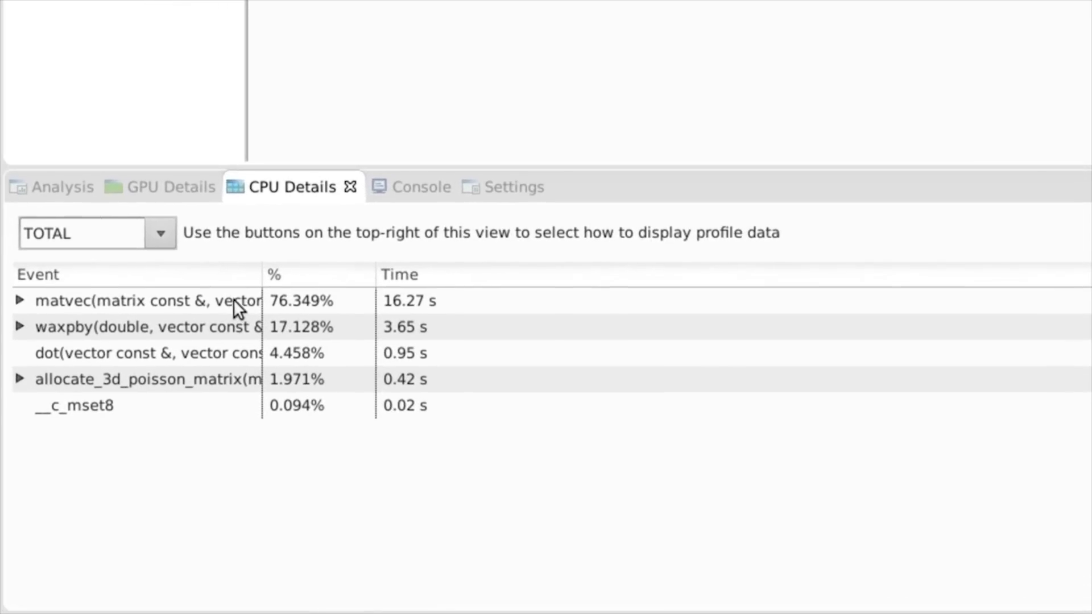
{"action": "mouse_move", "coordinate": [220, 362]}
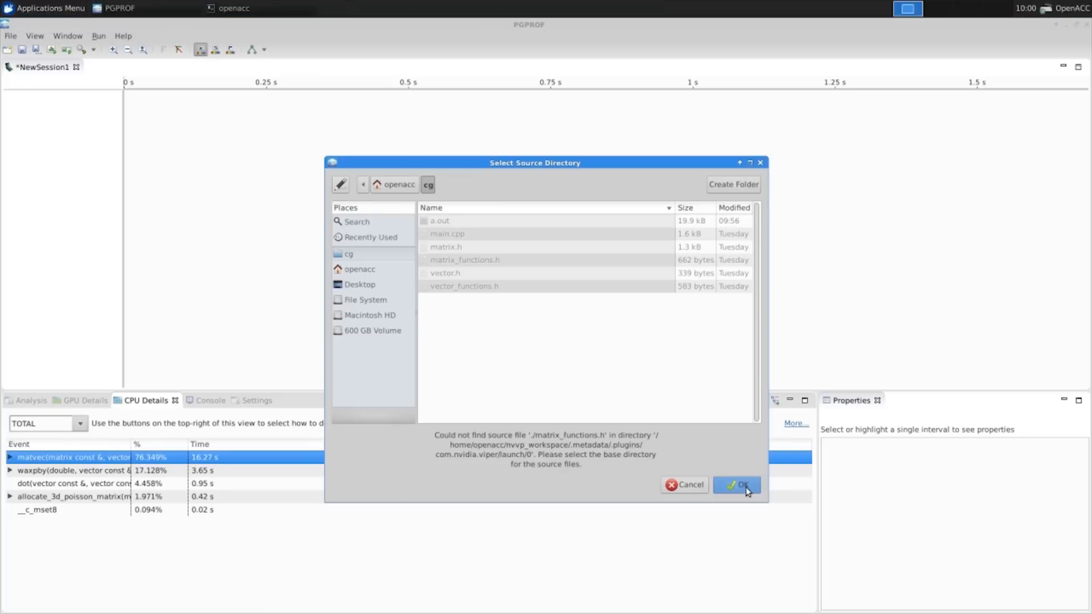
Confirm the cg folder in the Select Source Directory dialog
{"action": "left_click", "coordinate": [736, 485]}
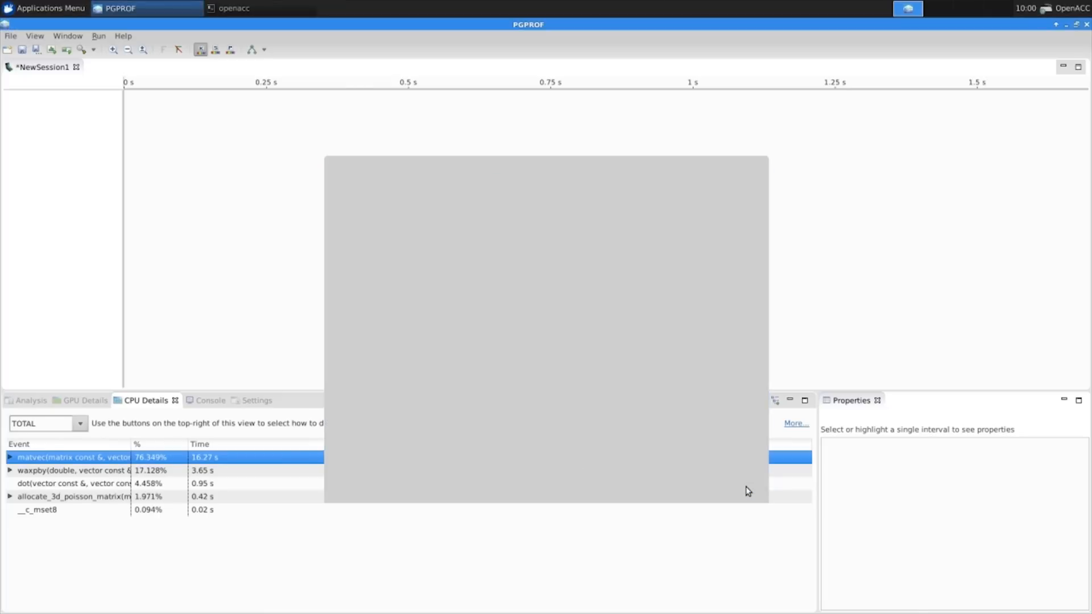